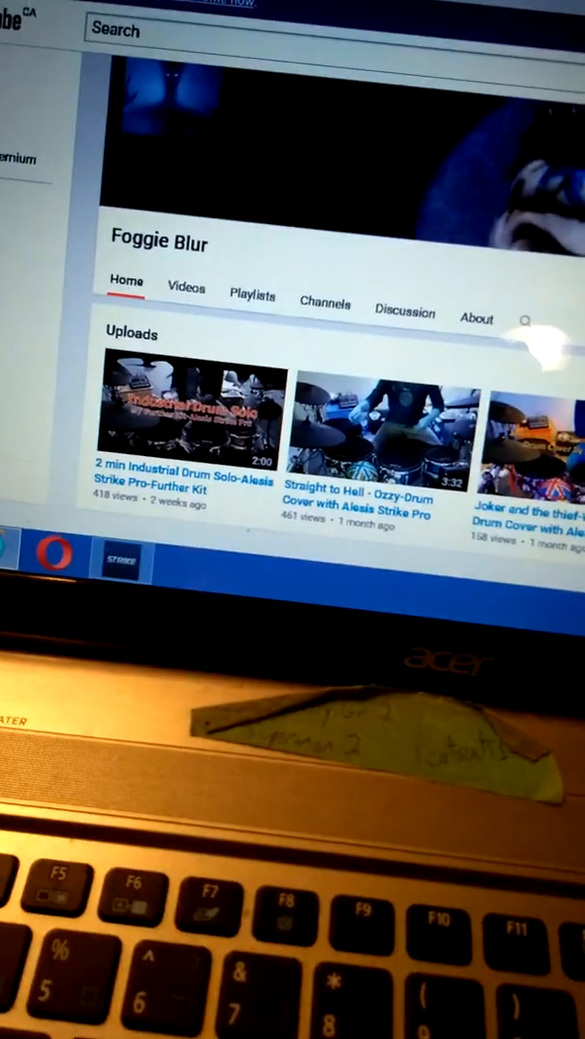
# Scroll the Foggie Blur channel uploads before bringing the Strike Editor forward.
pyautogui.scroll(-3)
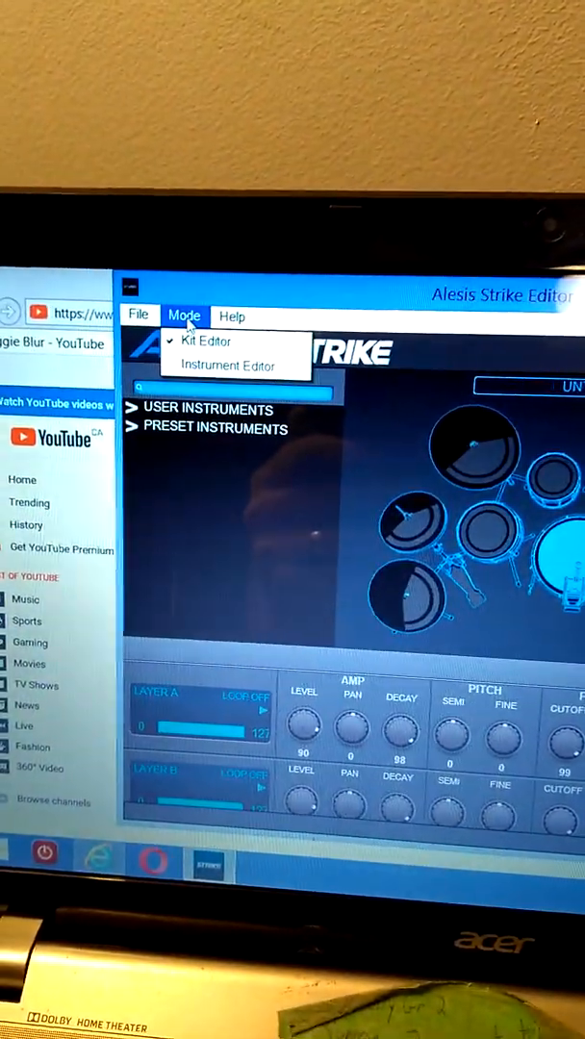
# Enter Instrument Editor mode and expand Preset Instruments > HiHats.
pyautogui.click(227, 365)
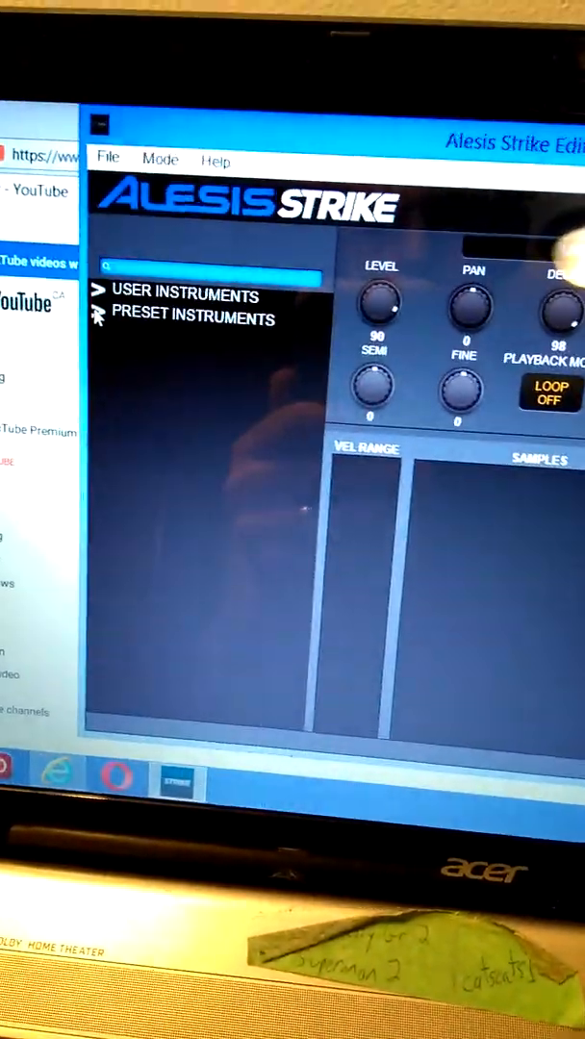
pyautogui.click(189, 319)
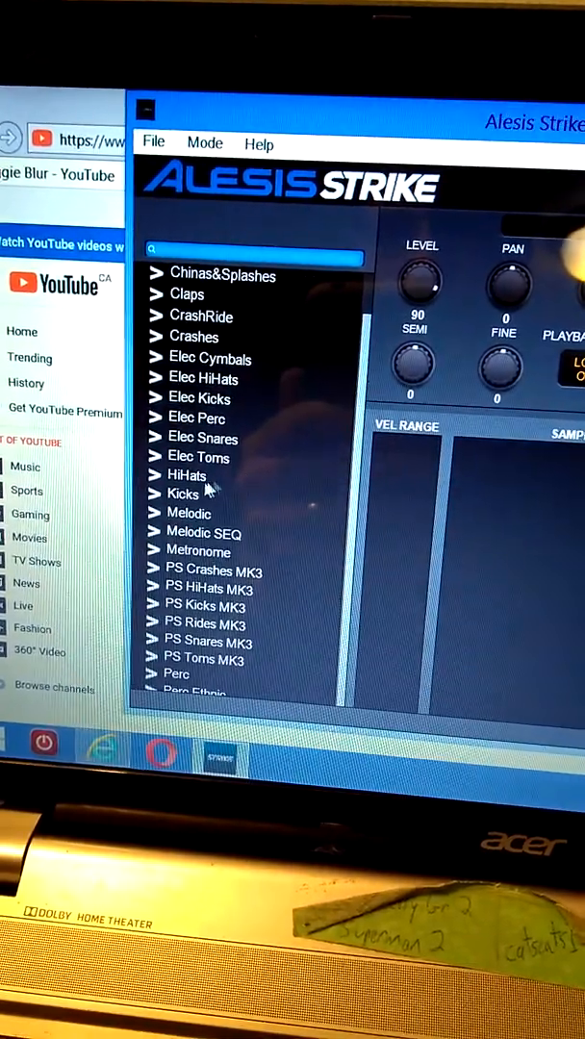
pyautogui.click(189, 476)
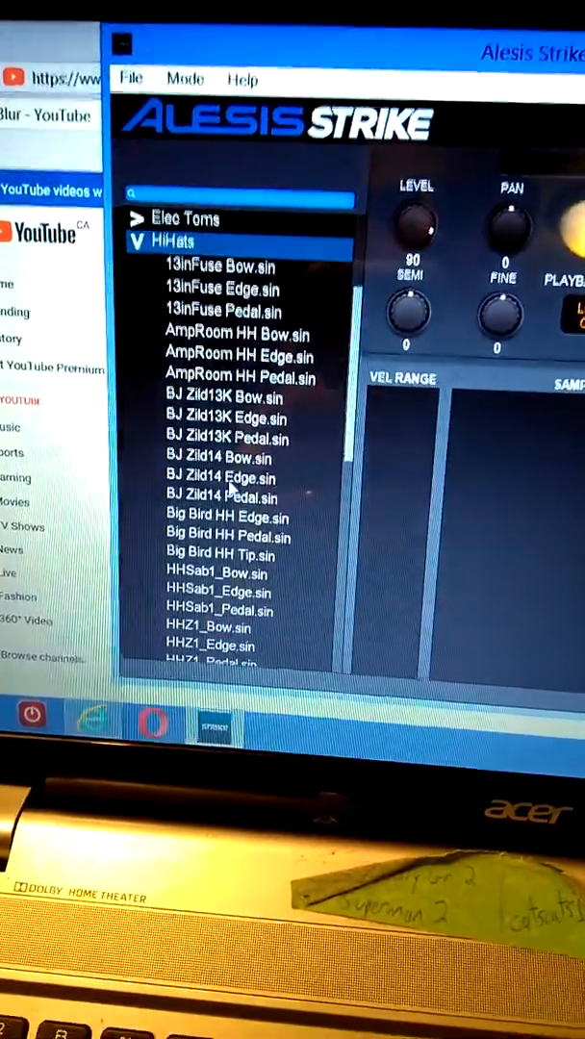
# Scroll the HiHats sample list down to the Sab14in entries.
pyautogui.scroll(-3)
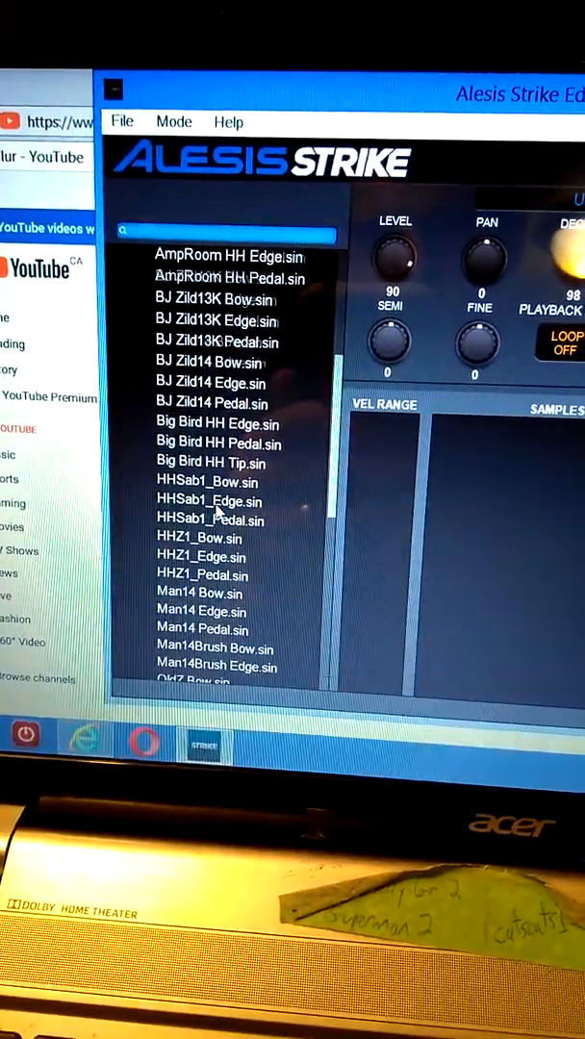
pyautogui.scroll(-3)
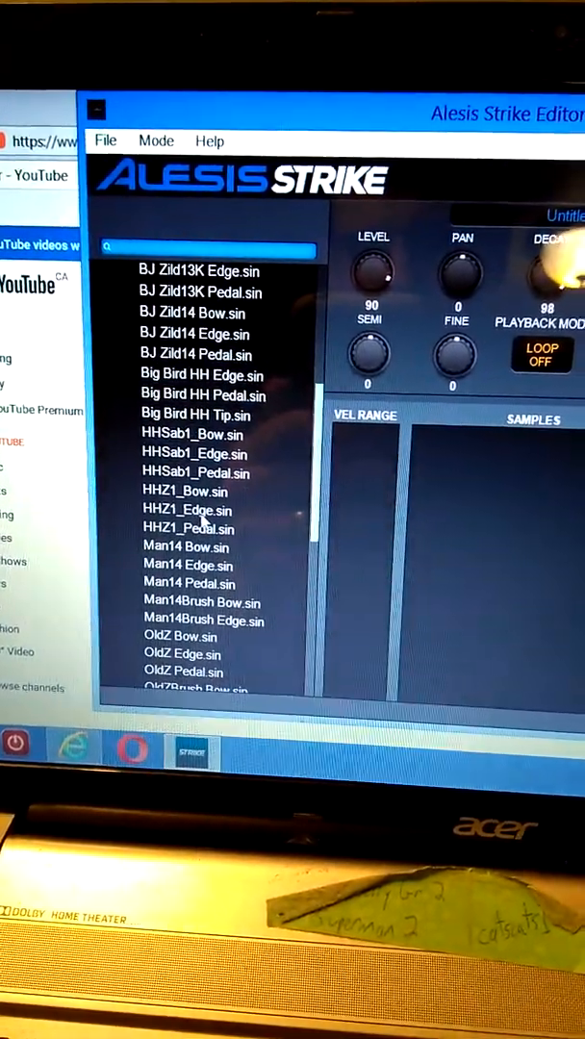
pyautogui.scroll(-3)
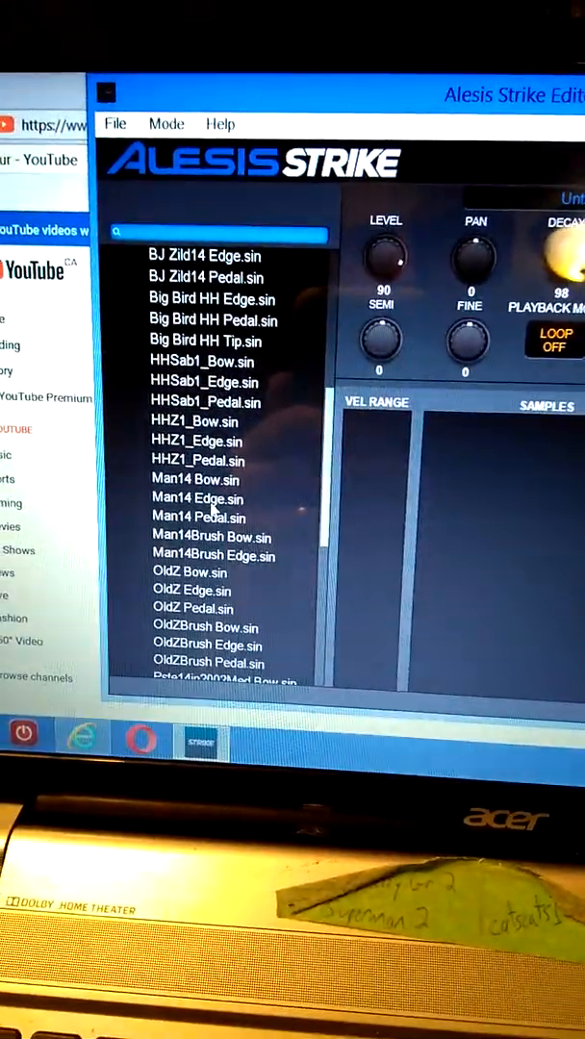
pyautogui.scroll(-3)
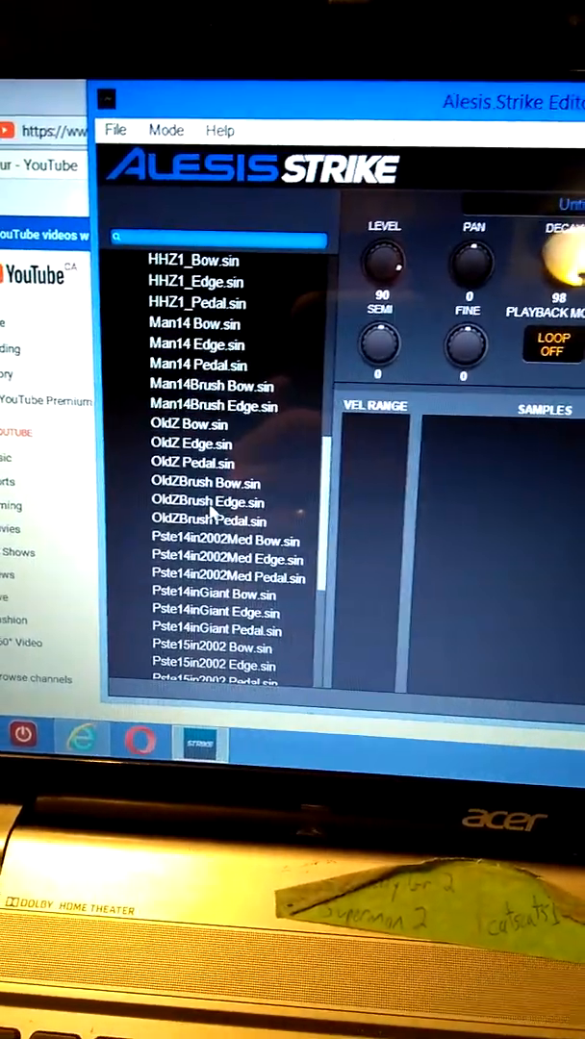
pyautogui.scroll(-3)
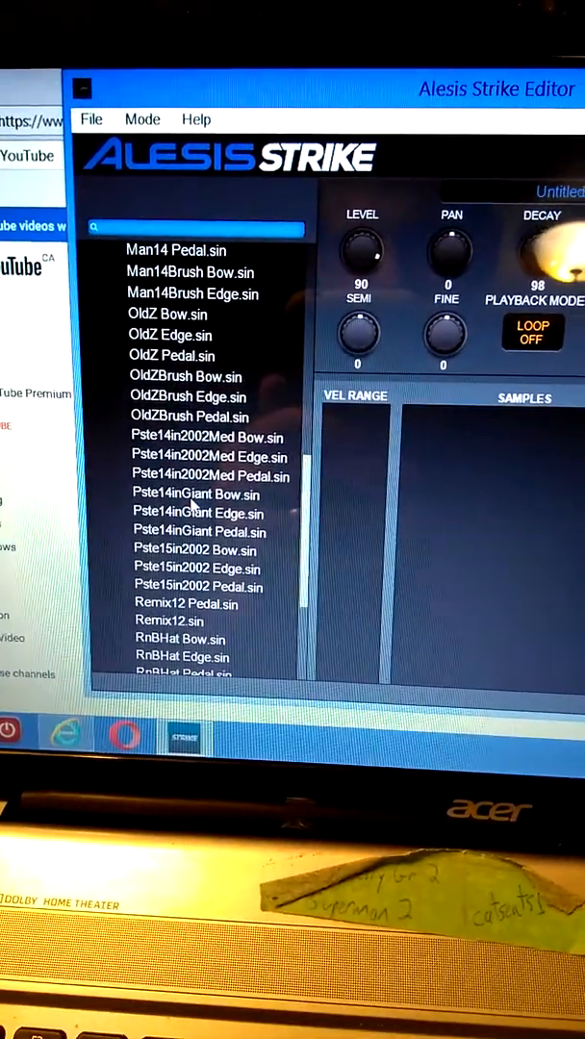
pyautogui.scroll(-3)
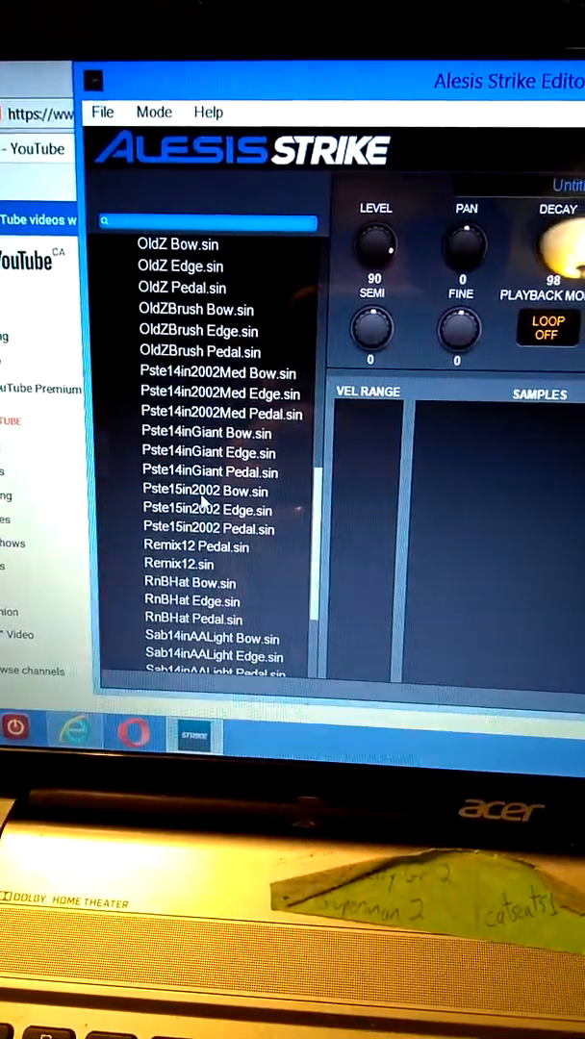
# Pick a HiHats sample to place in the instrument's velocity layers.
pyautogui.click(202, 491)
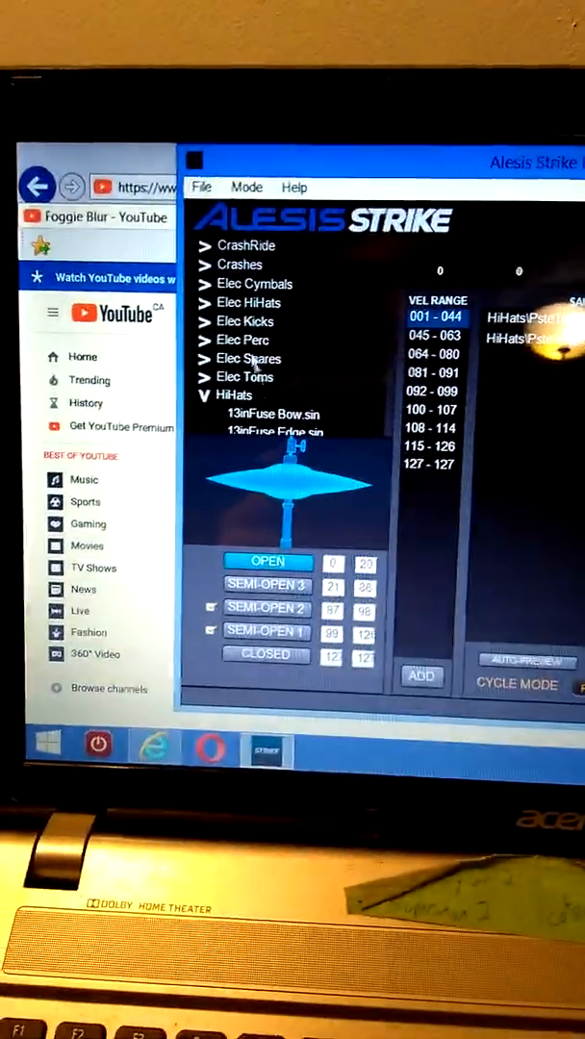
# Save As the hi-hat instrument into Removable Disk > Instruments > QuickInstruments.
pyautogui.click(197, 189)
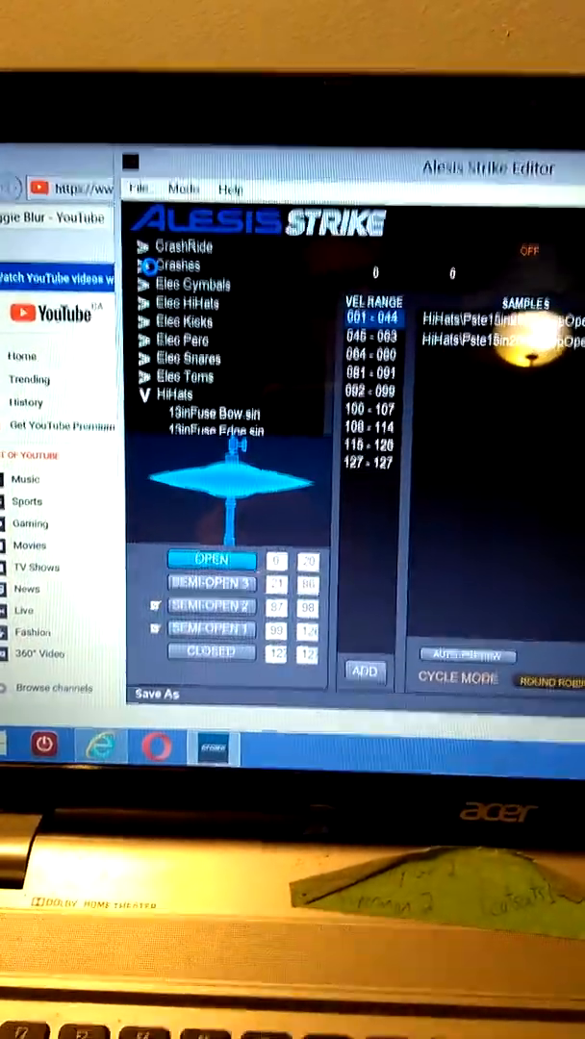
pyautogui.click(154, 693)
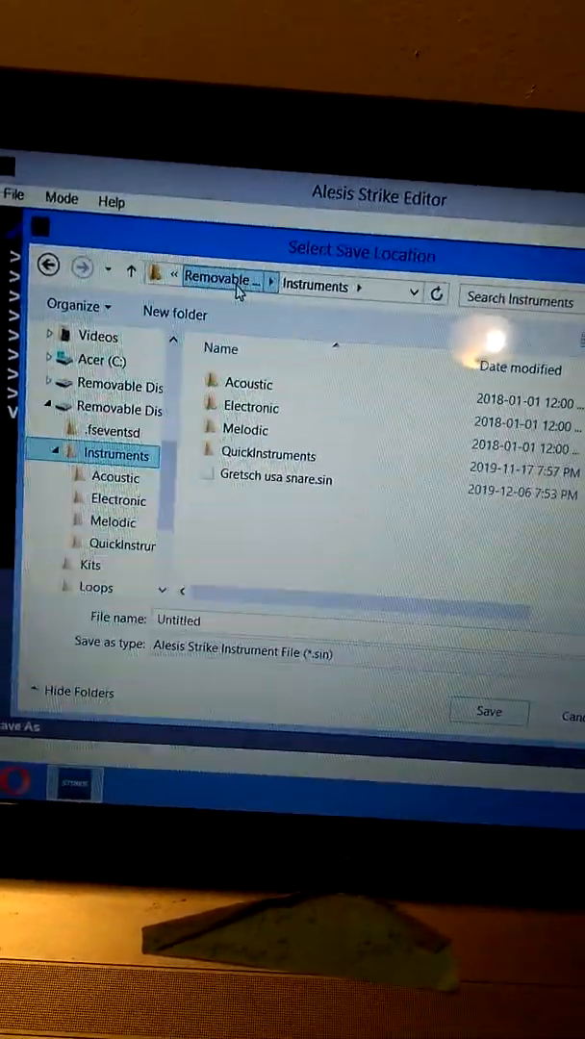
pyautogui.click(248, 381)
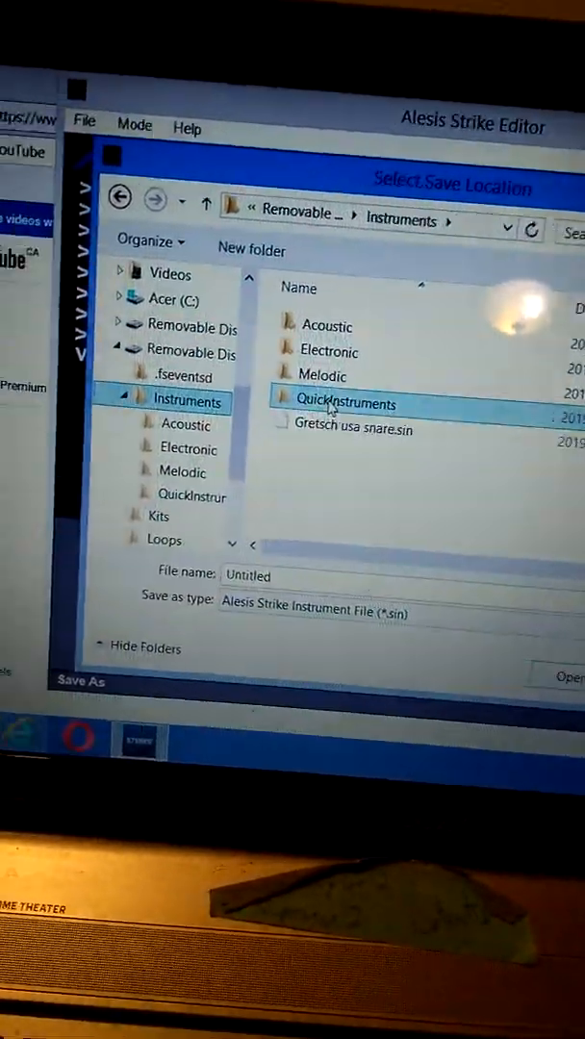
pyautogui.doubleClick(345, 404)
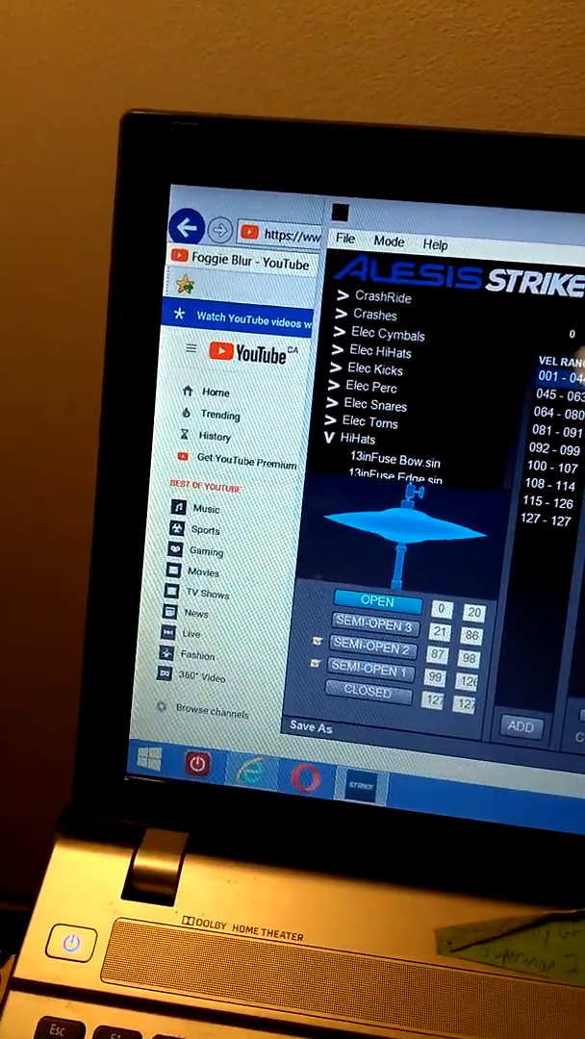
pyautogui.click(307, 727)
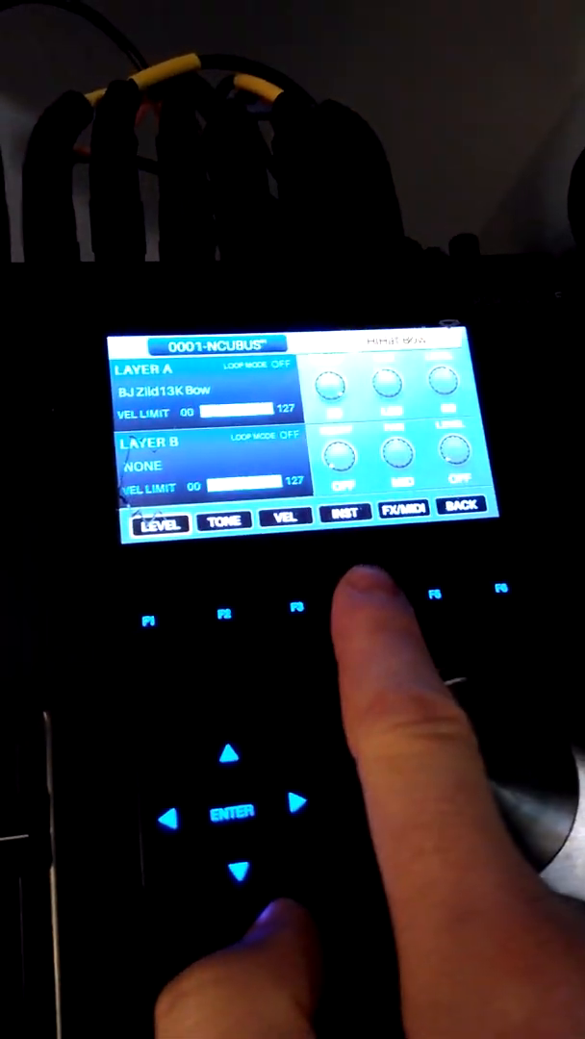
# Open the module's instrument browser (INST) for the kit 0001 pad layer.
pyautogui.click(343, 516)
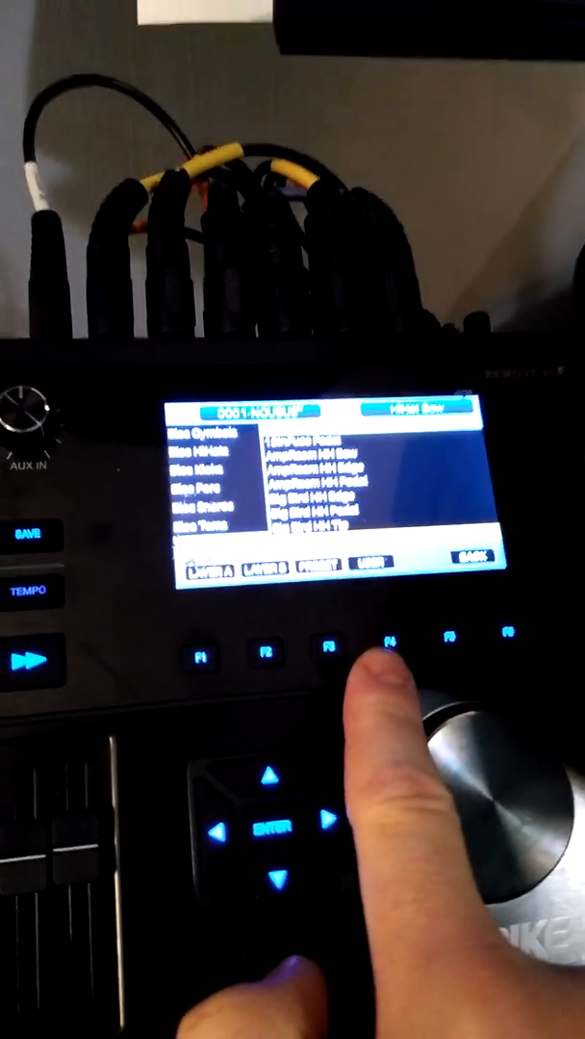